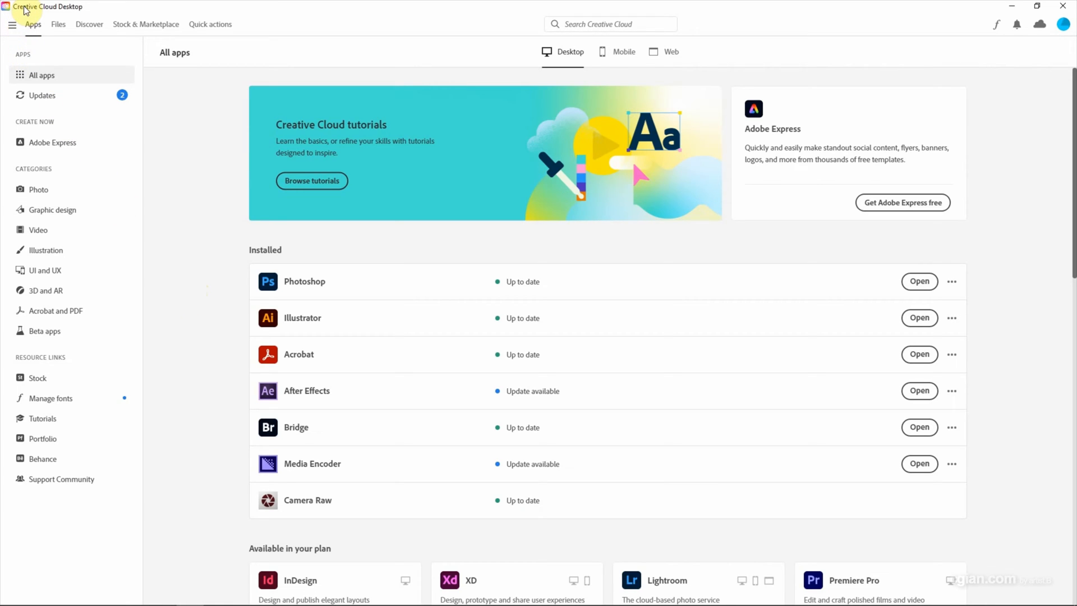
mouse_move(177, 294)
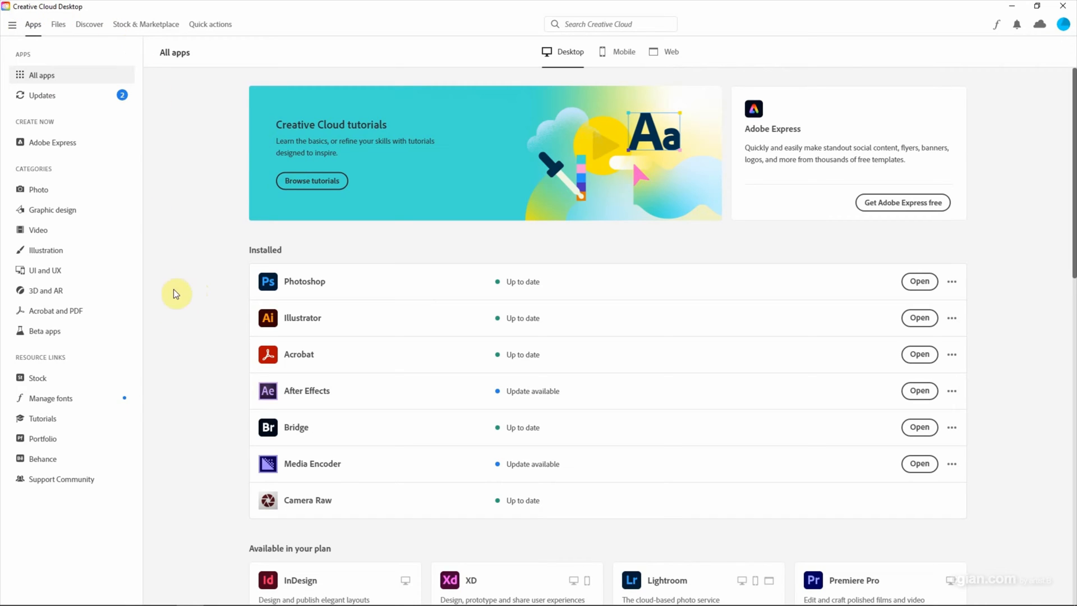
mouse_move(240, 400)
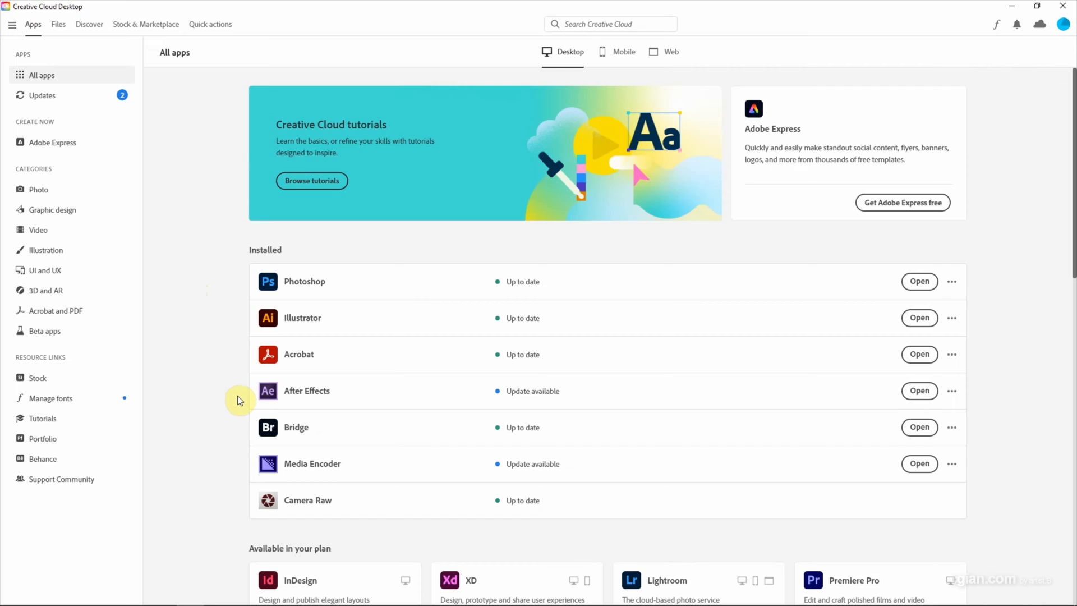
mouse_move(762, 396)
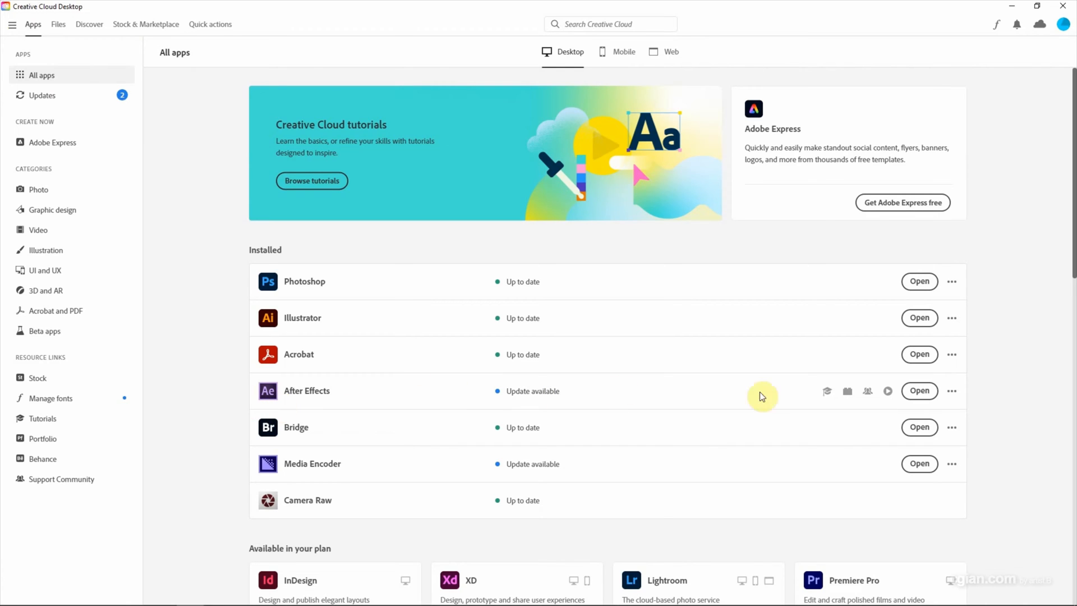
Step: Show After Effects' Other versions list, with 23.2.1 latest and older versions
click(952, 390)
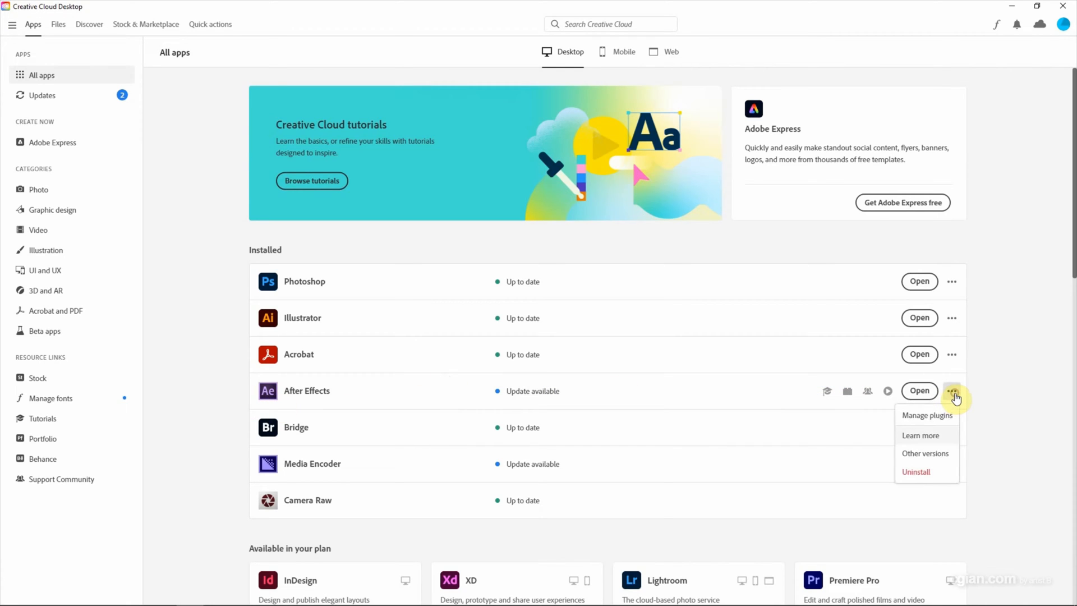
mouse_move(947, 459)
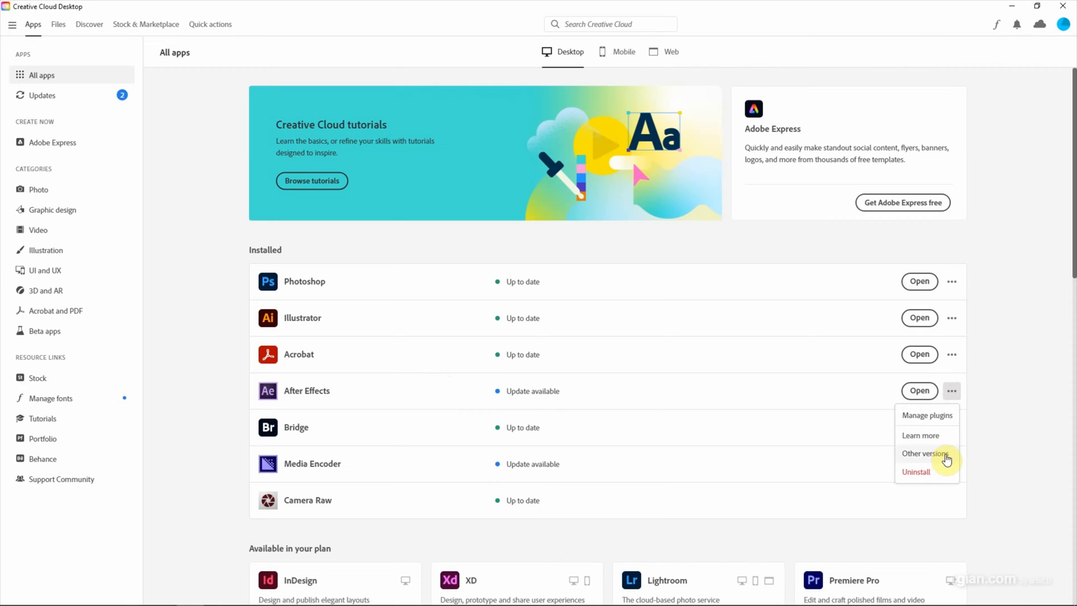
click(924, 454)
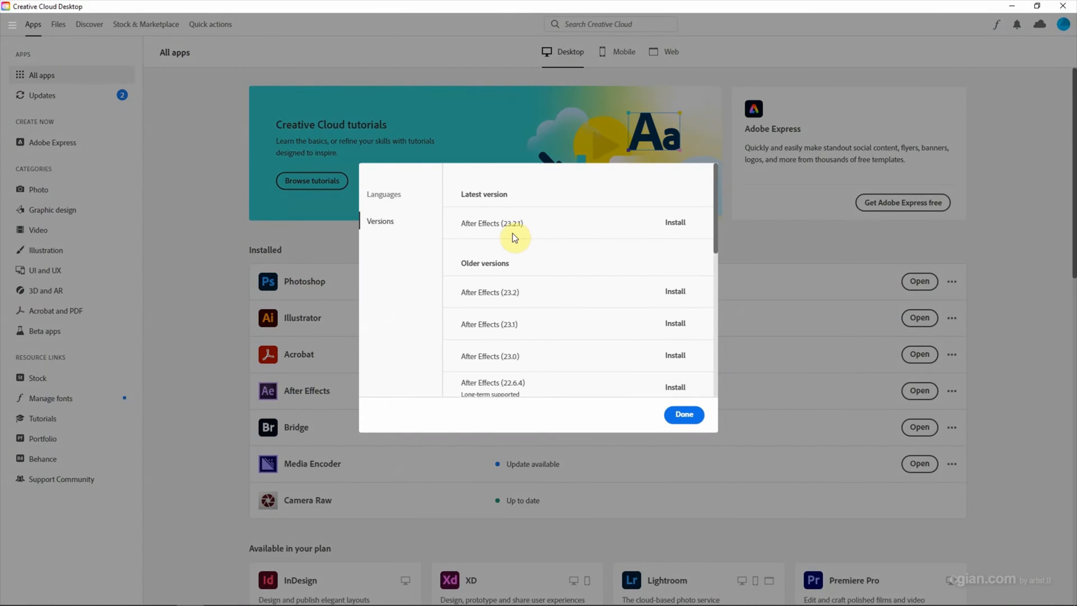
mouse_move(534, 227)
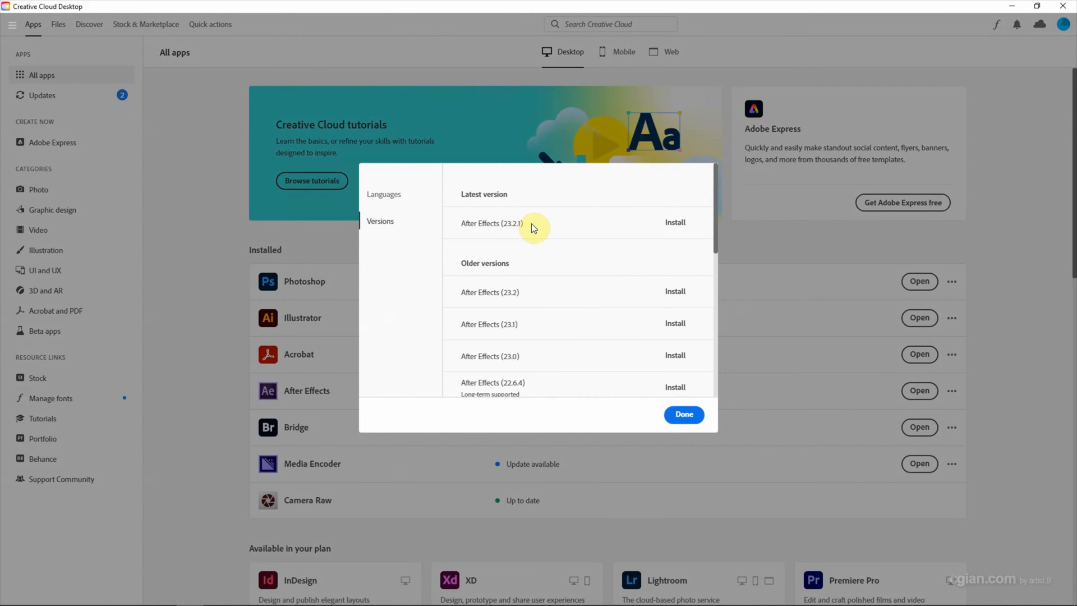
mouse_move(611, 227)
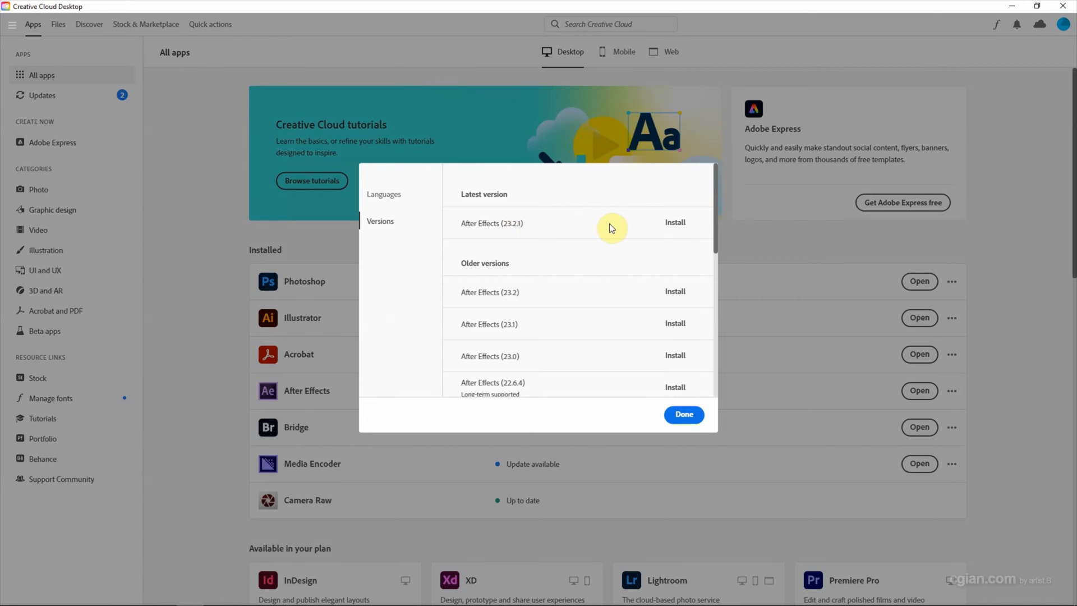
Step: Update After Effects to 23.2.1 with Cinema 4D included and Import previous settings off
click(675, 222)
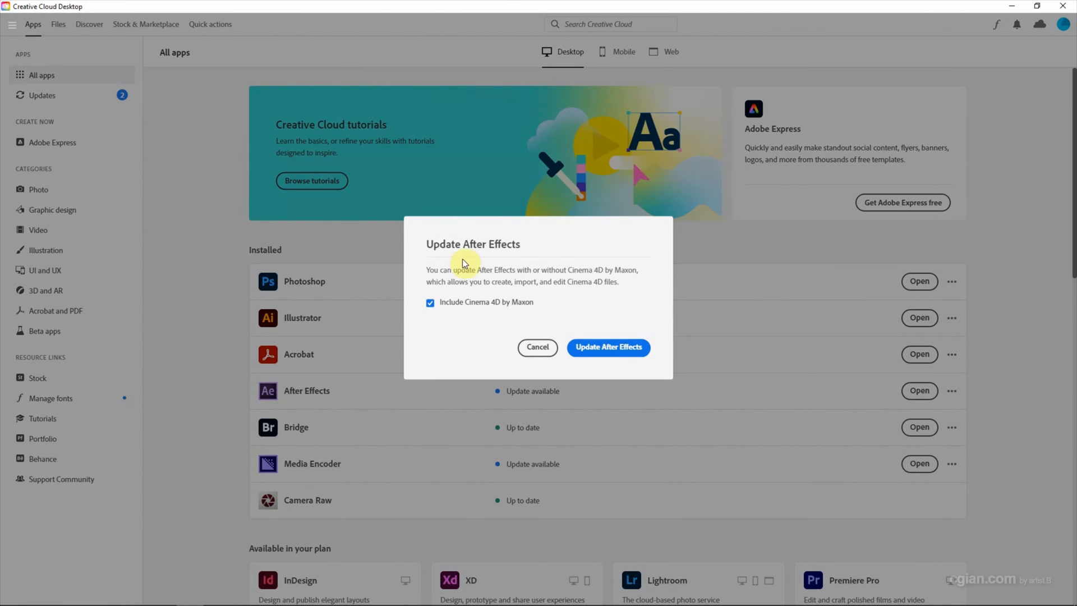
mouse_move(430, 321)
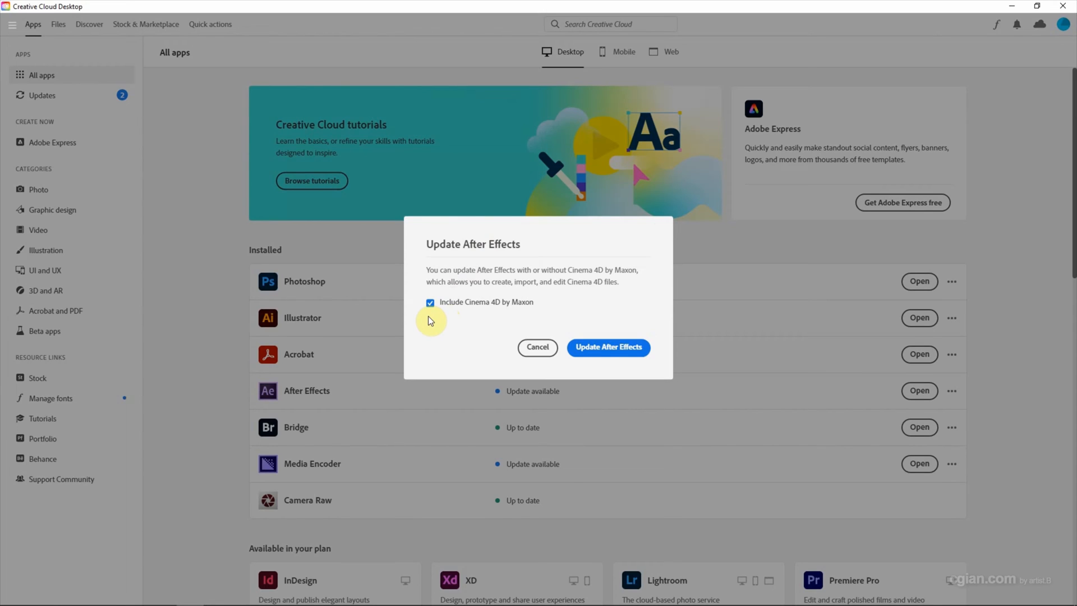
mouse_move(543, 316)
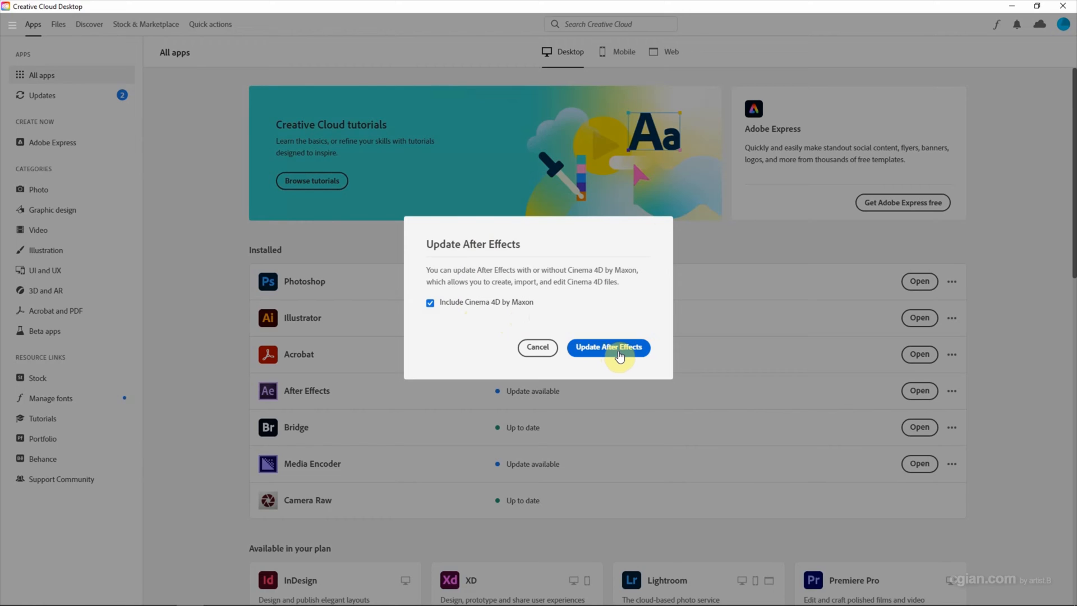
click(607, 347)
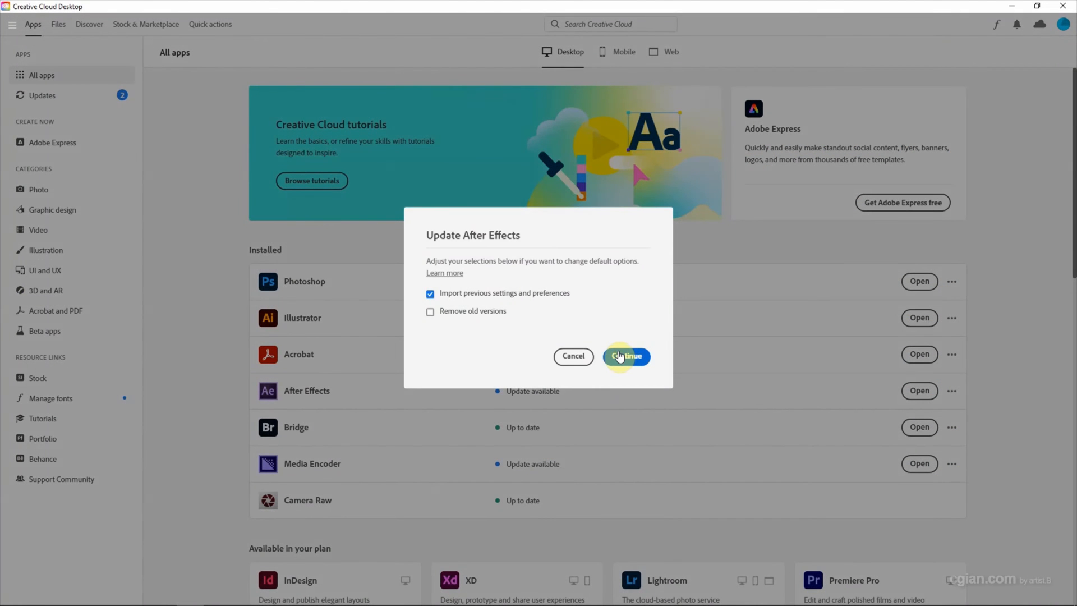
click(430, 293)
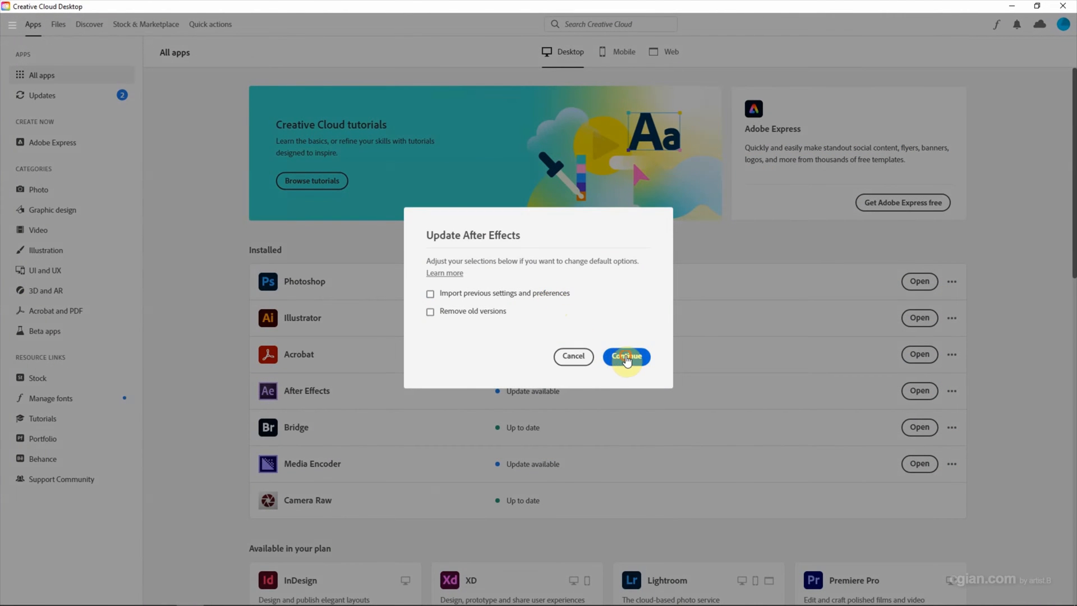
click(626, 357)
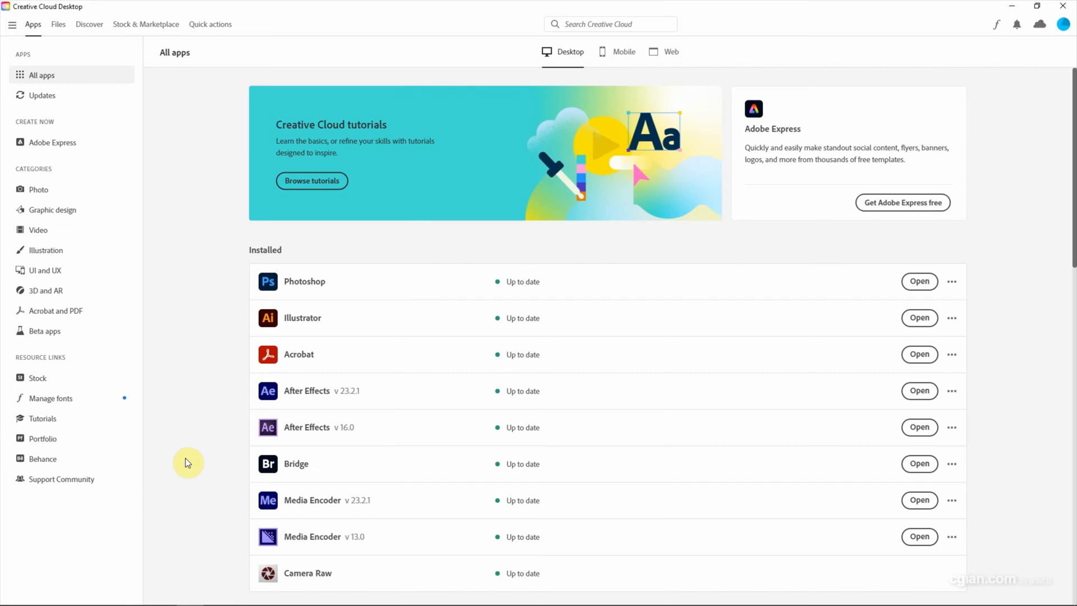
mouse_move(221, 404)
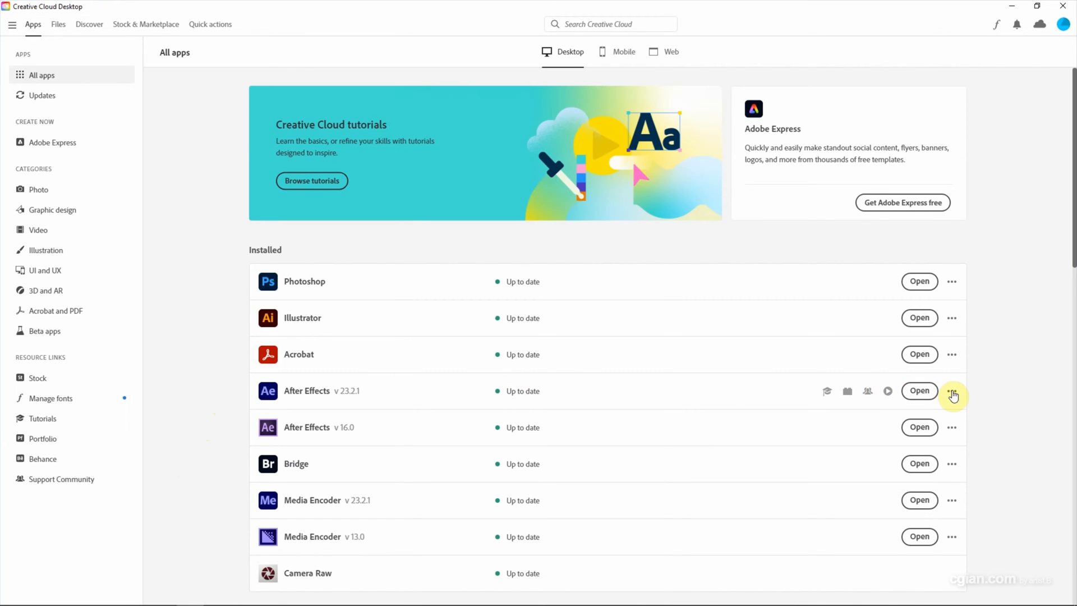
Step: Confirm Cinema 4D by Maxon appears in After Effects 23.2.1's add-ons, then dismiss the window
click(953, 390)
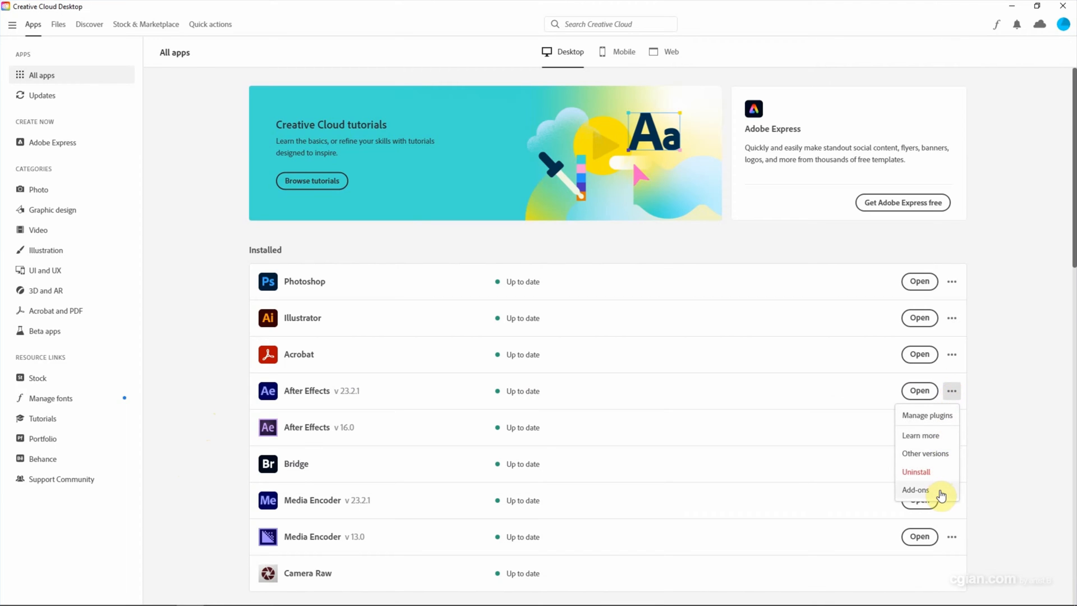
click(916, 489)
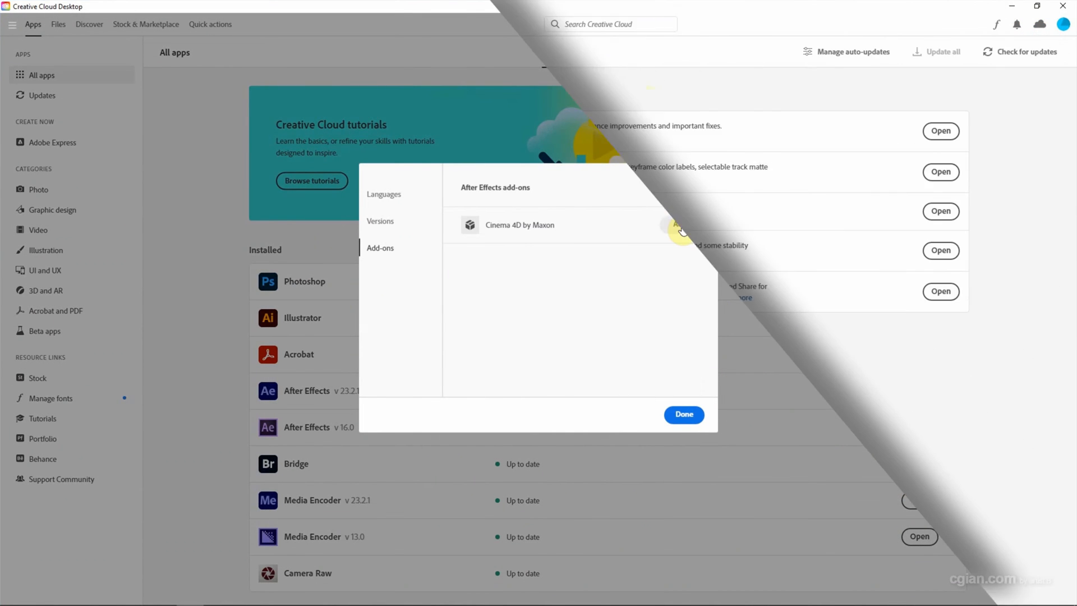
click(683, 414)
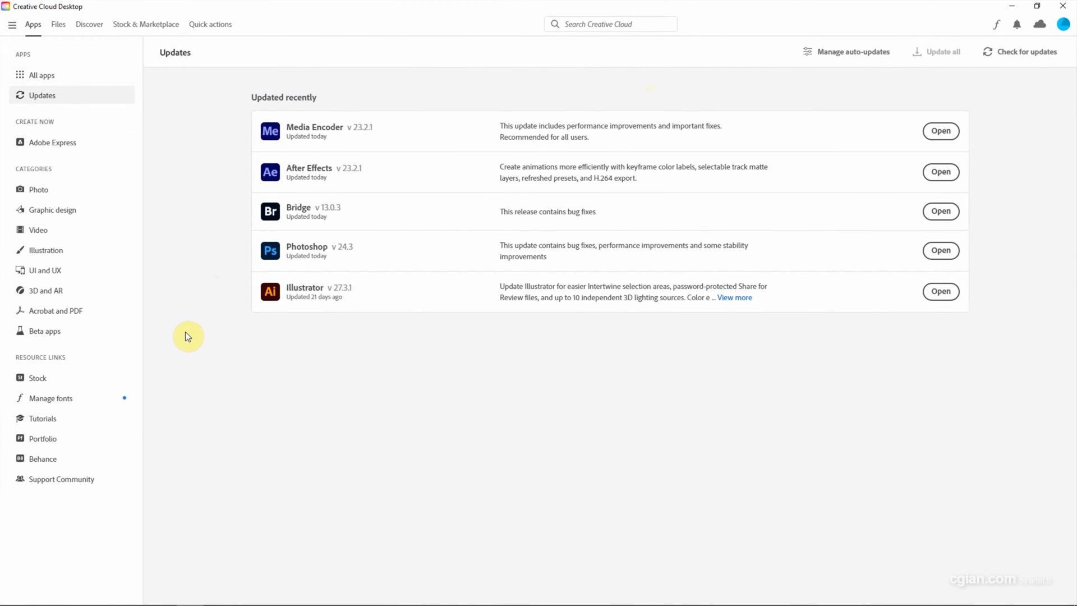
mouse_move(656, 167)
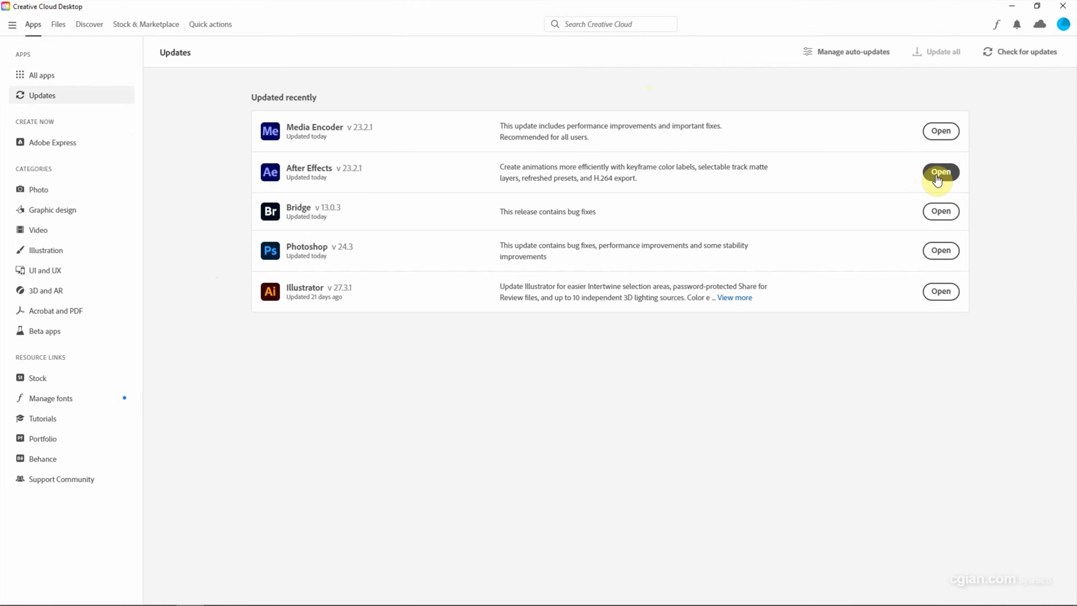
mouse_move(51, 75)
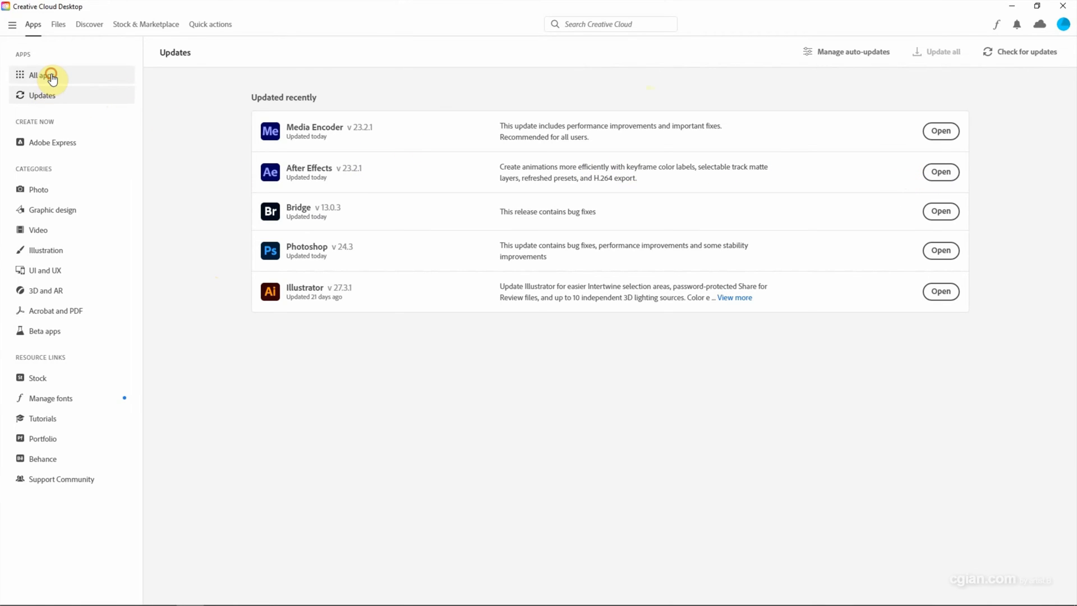
Step: Launch After Effects 23.2.1 from the All apps list
click(42, 75)
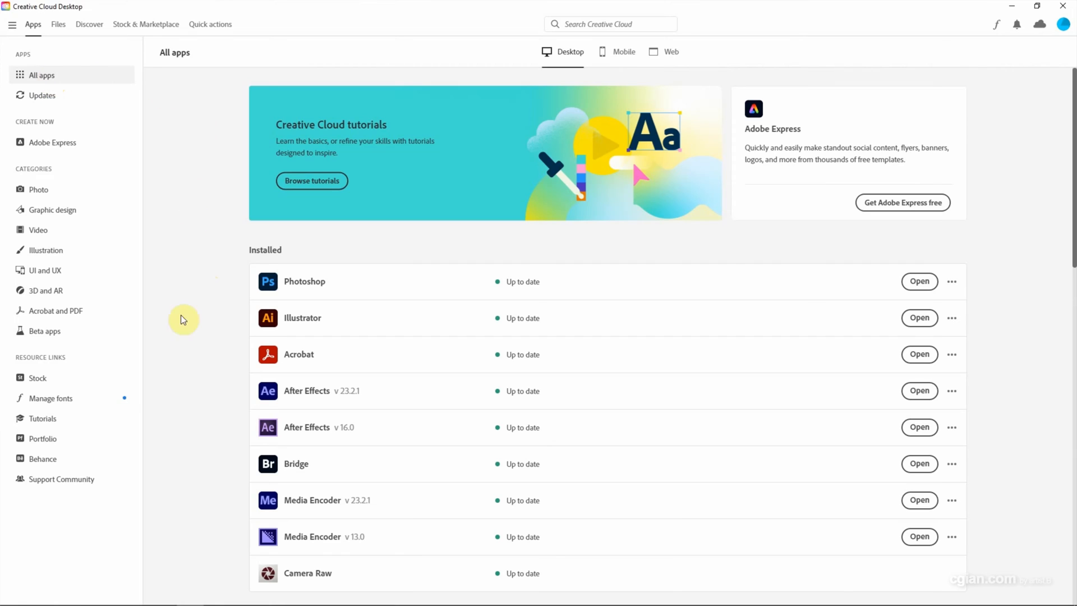
mouse_move(721, 402)
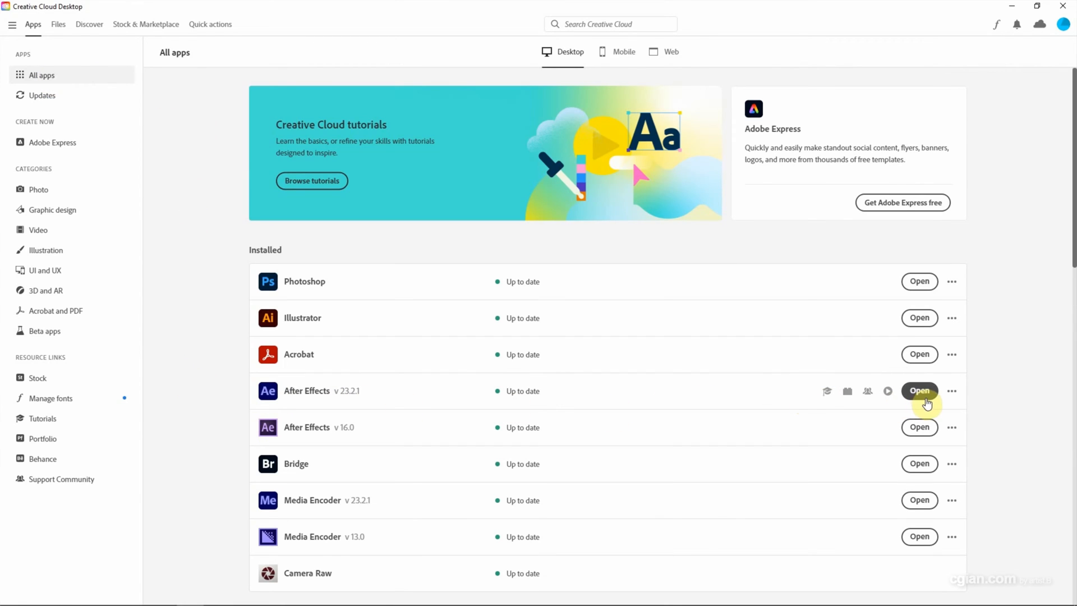
click(919, 390)
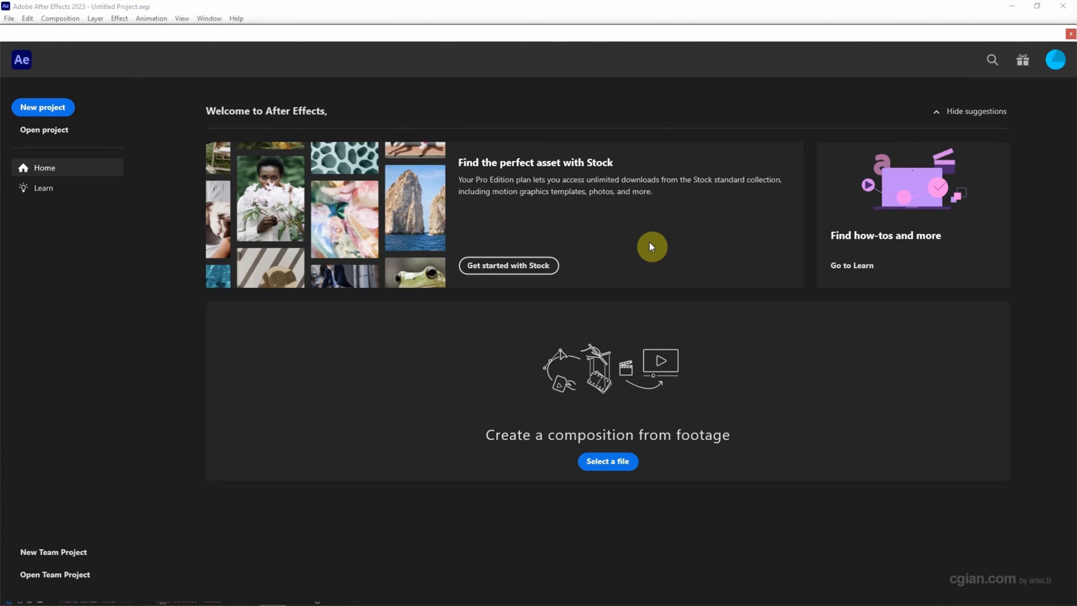
mouse_move(431, 232)
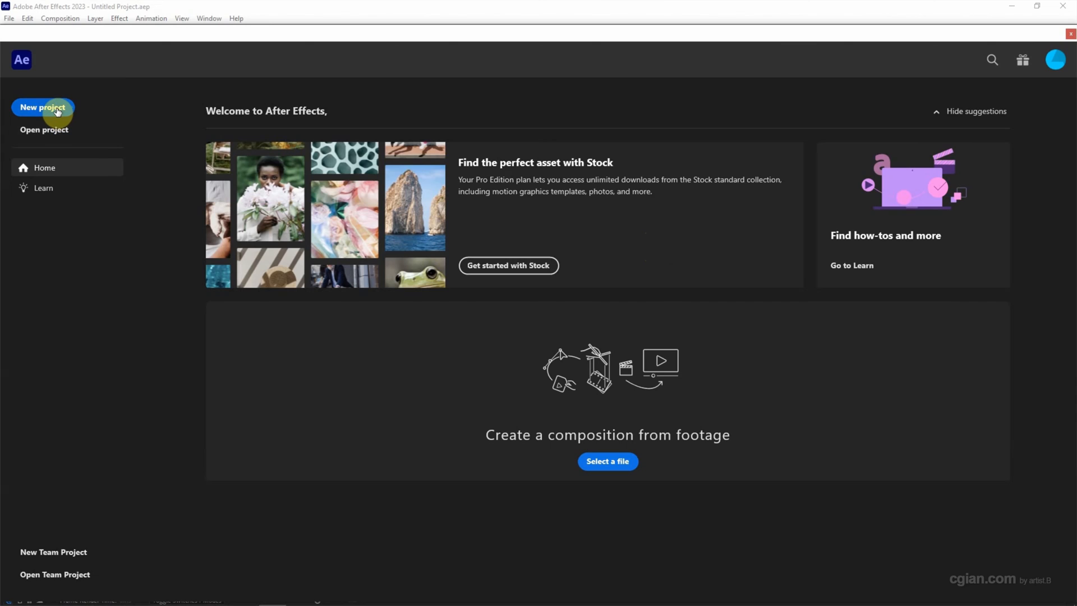
Step: Start a blank project and bring up Composition Settings for a new composition
click(41, 108)
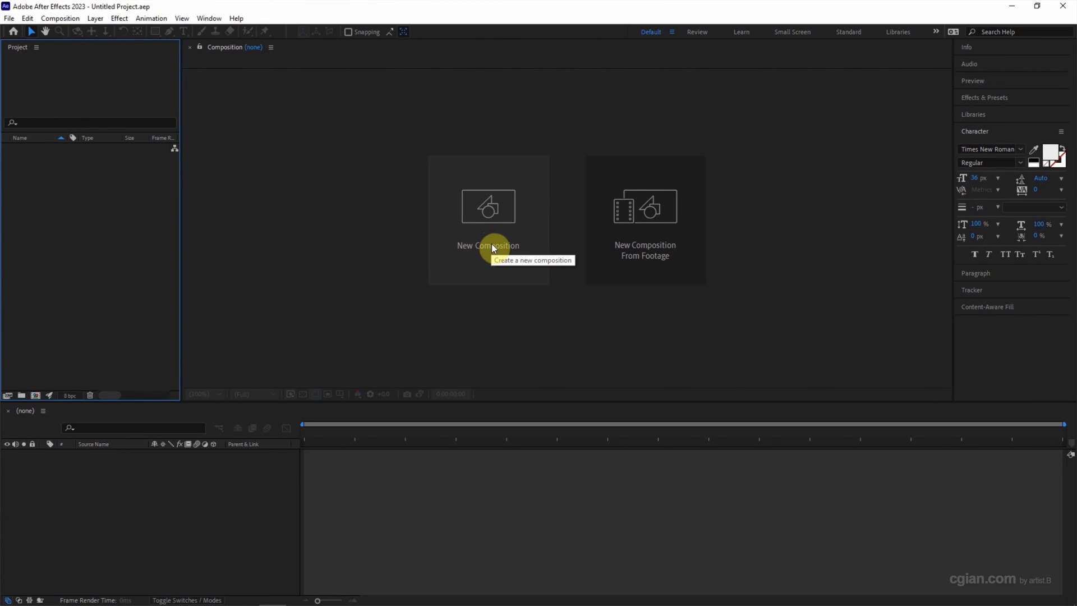
click(488, 246)
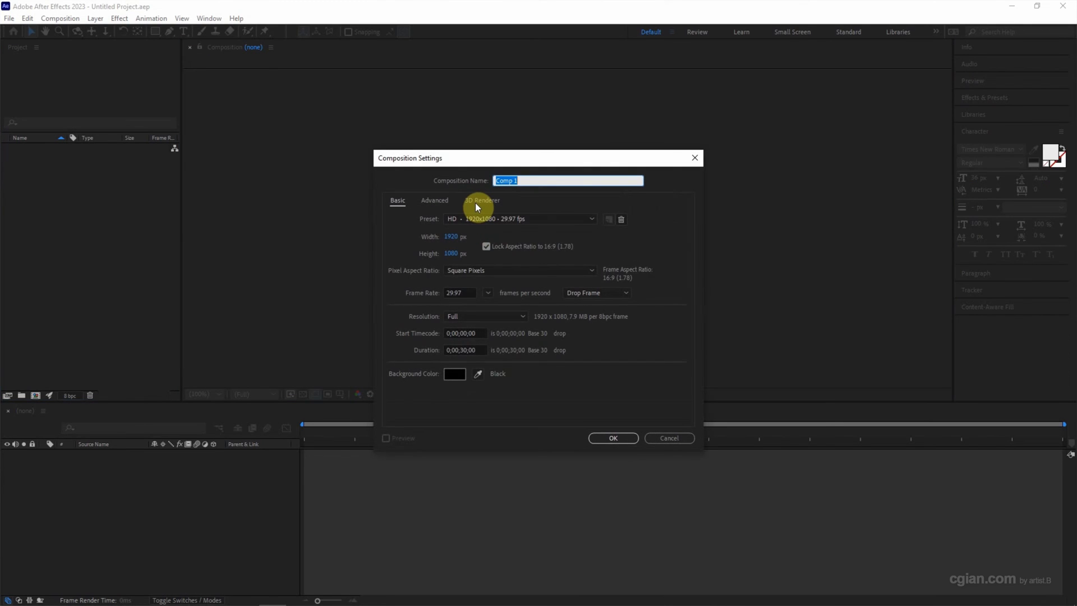
Step: Create Comp 1 with Cinema 4D chosen as its 3D renderer
click(481, 200)
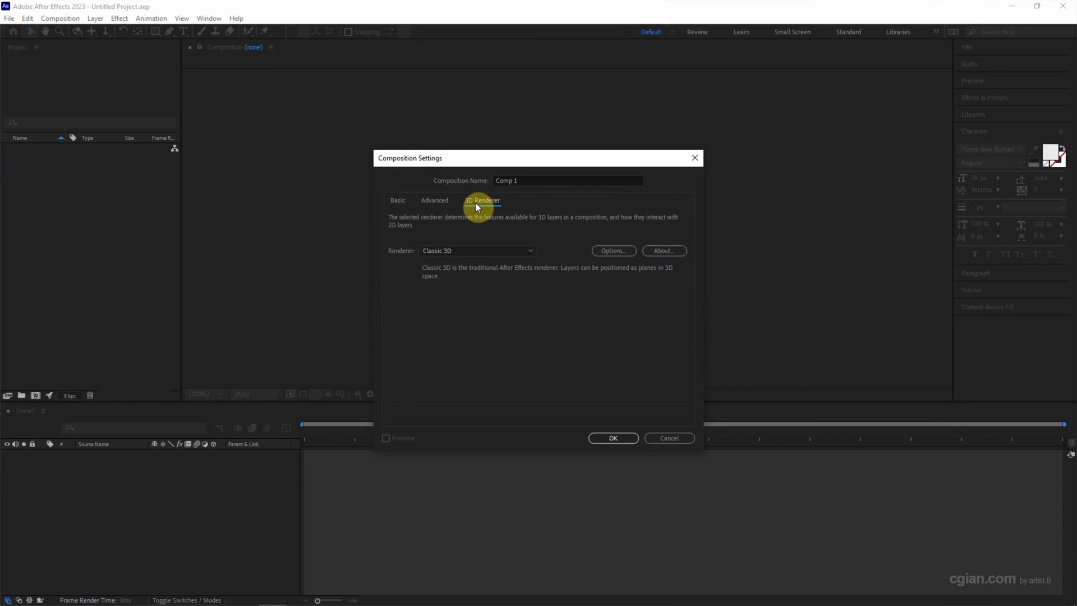
click(477, 250)
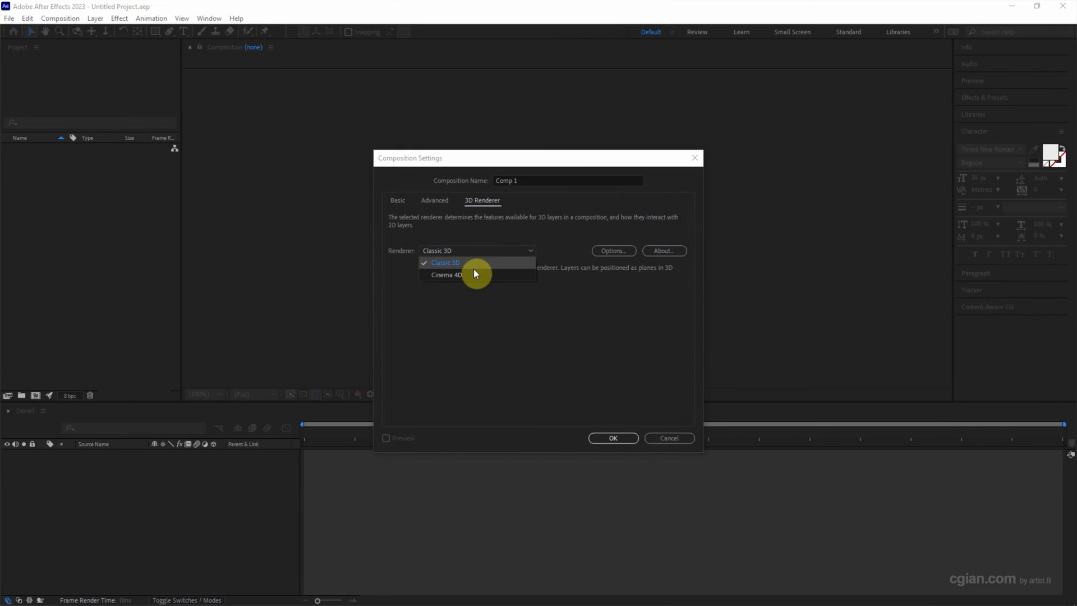
mouse_move(481, 278)
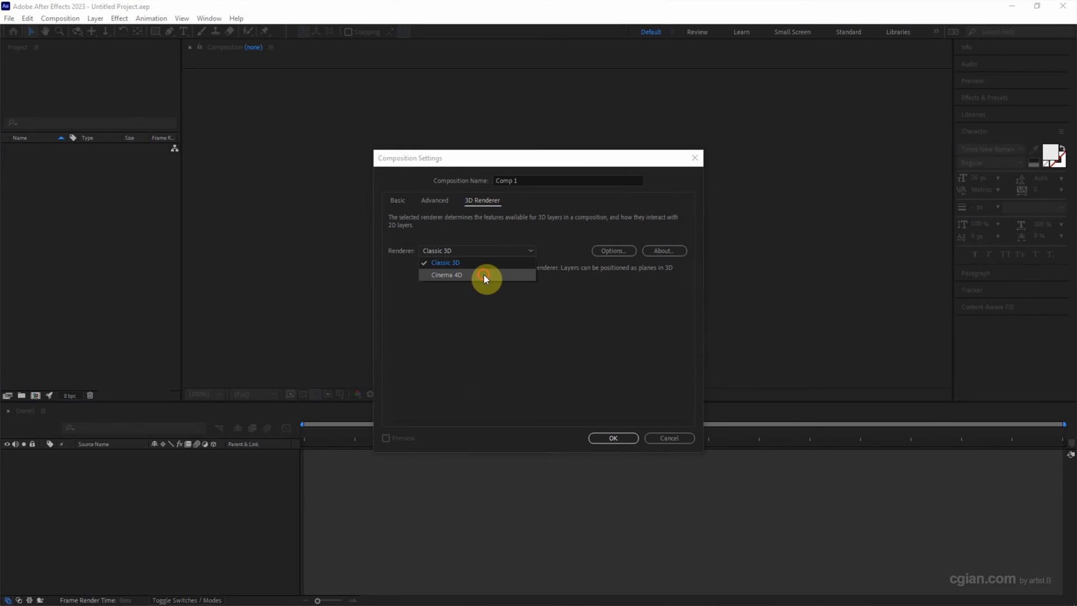
click(448, 275)
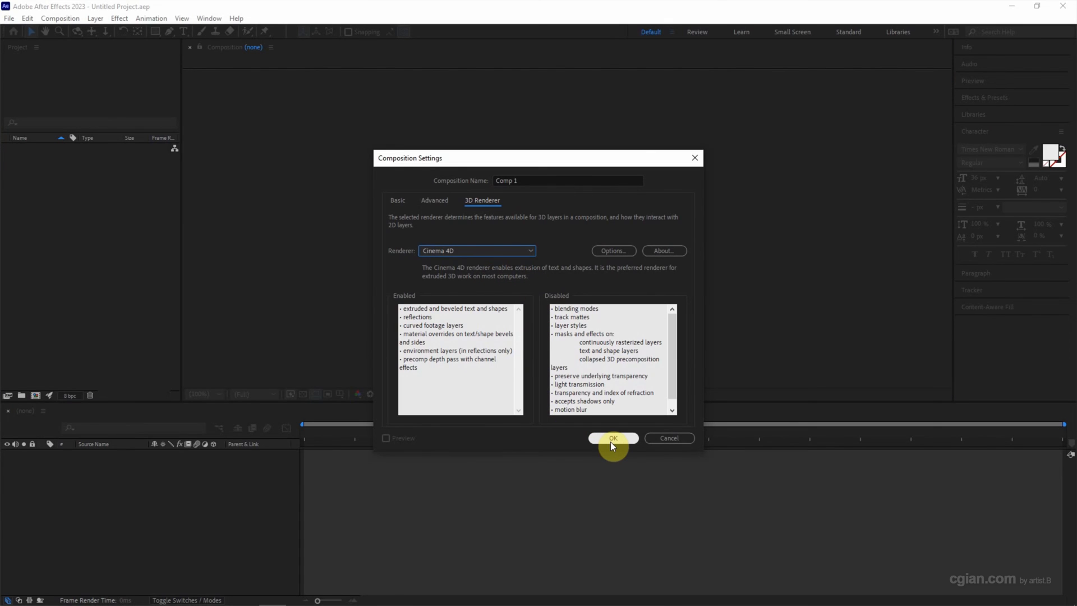
click(612, 439)
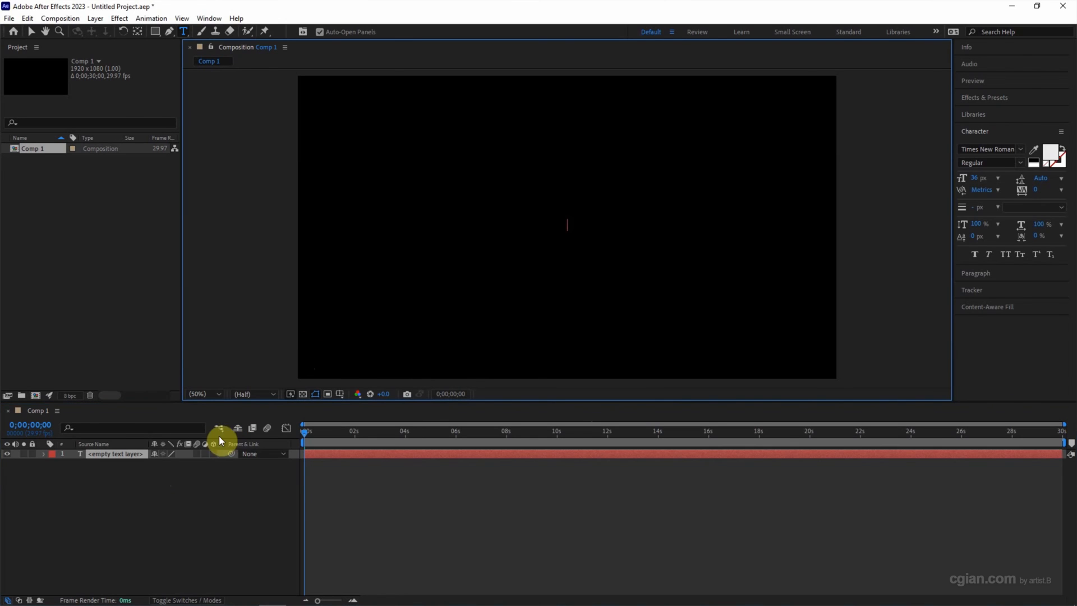
mouse_move(215, 459)
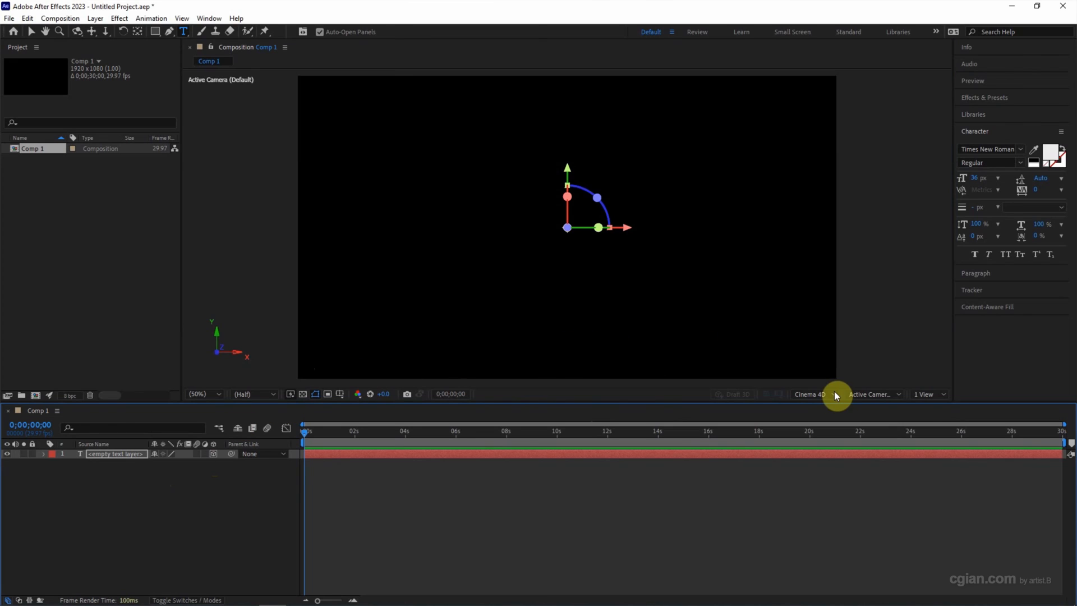
Step: Verify in the Composition panel that the comp's 3D renderer is Cinema 4D
click(812, 394)
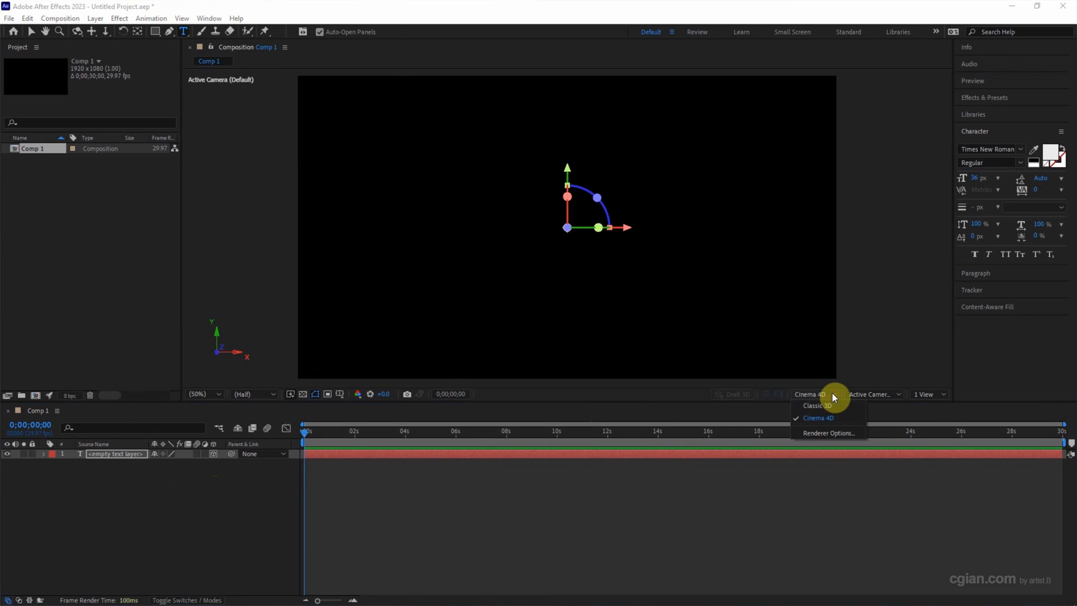